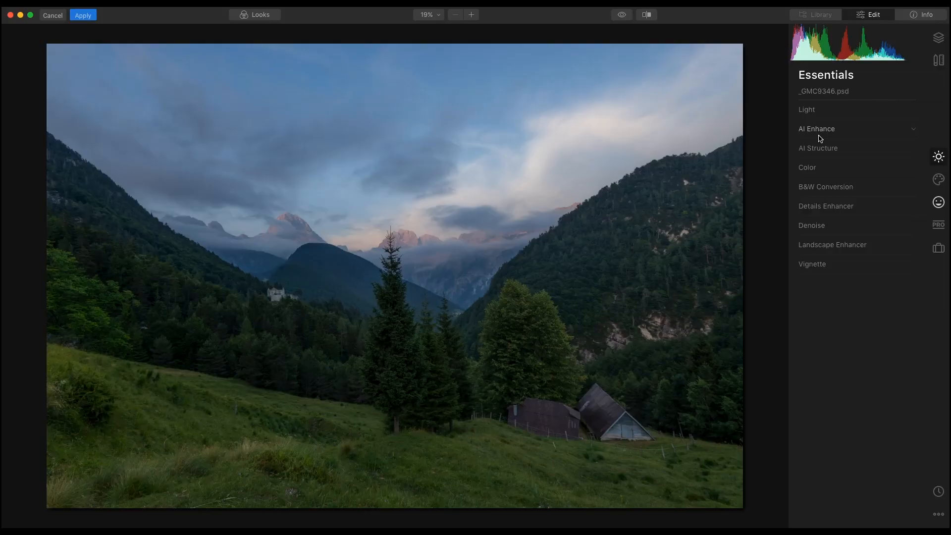
Step: Raise the AI Sky Enhancer to about 81 for a much deeper, richer blue sky
click(817, 129)
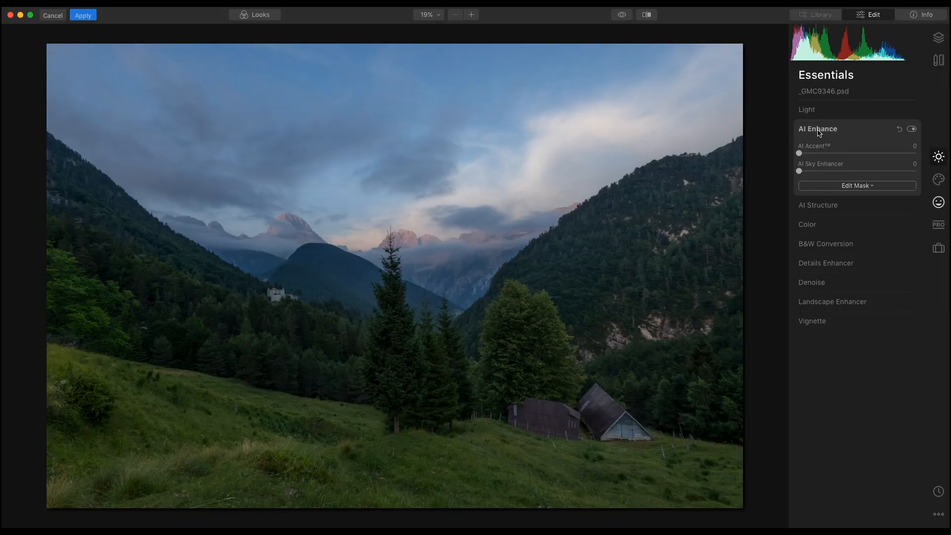
drag(799, 171, 817, 172)
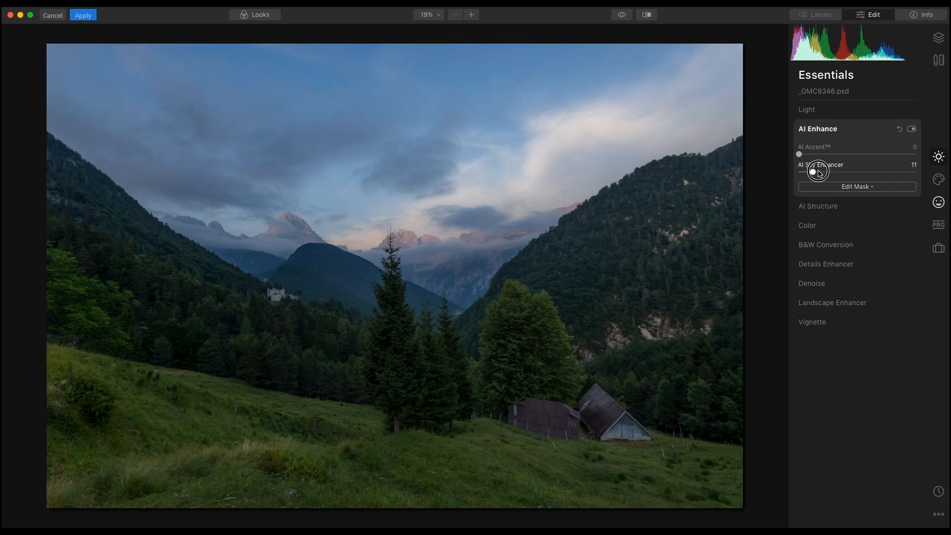
drag(817, 171, 860, 171)
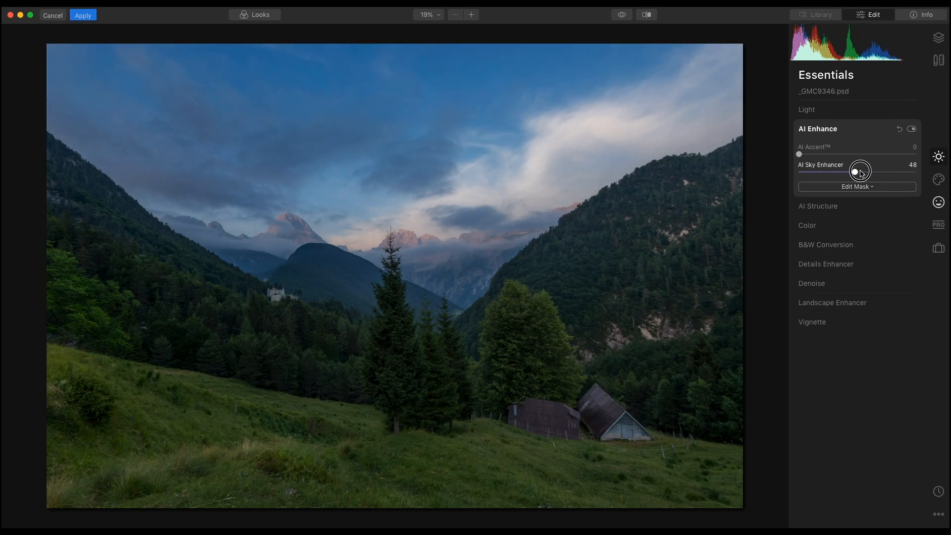
drag(861, 170, 872, 170)
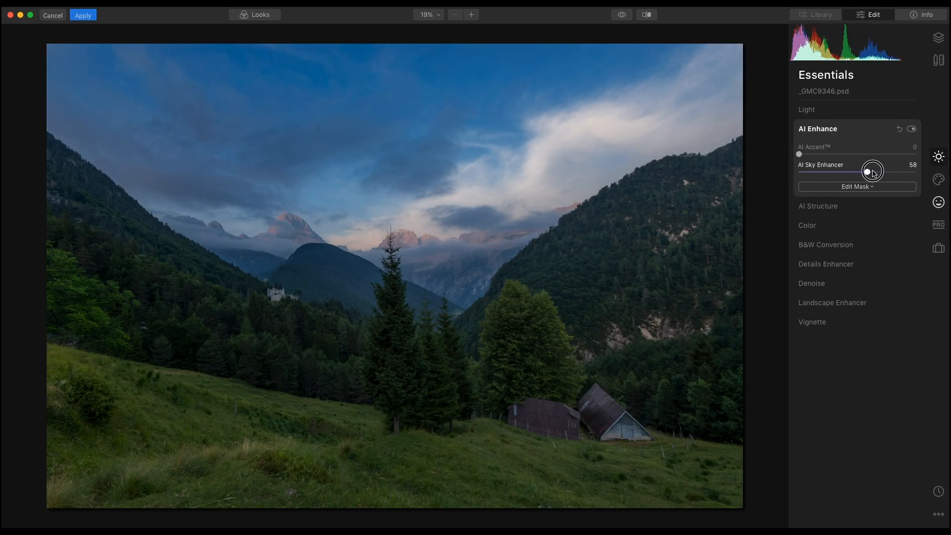
drag(871, 170, 897, 170)
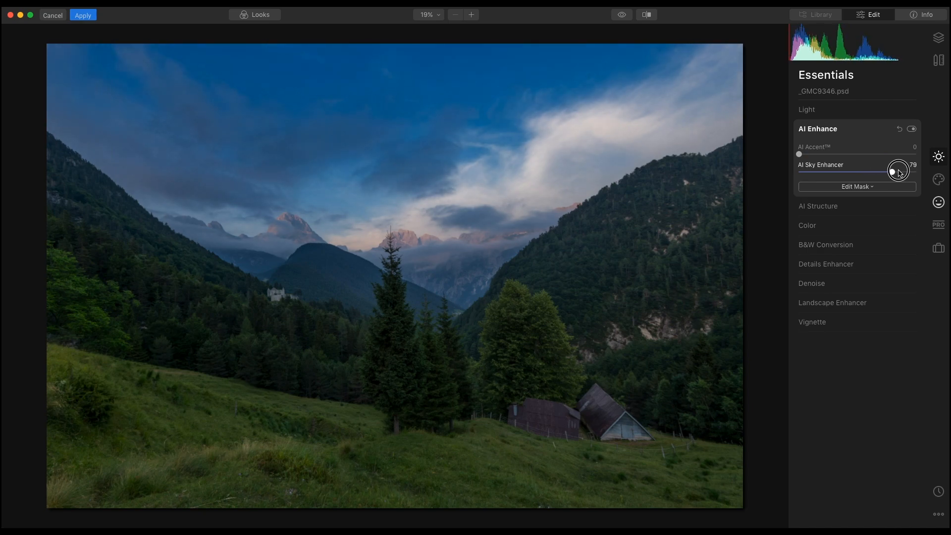
drag(897, 171, 893, 171)
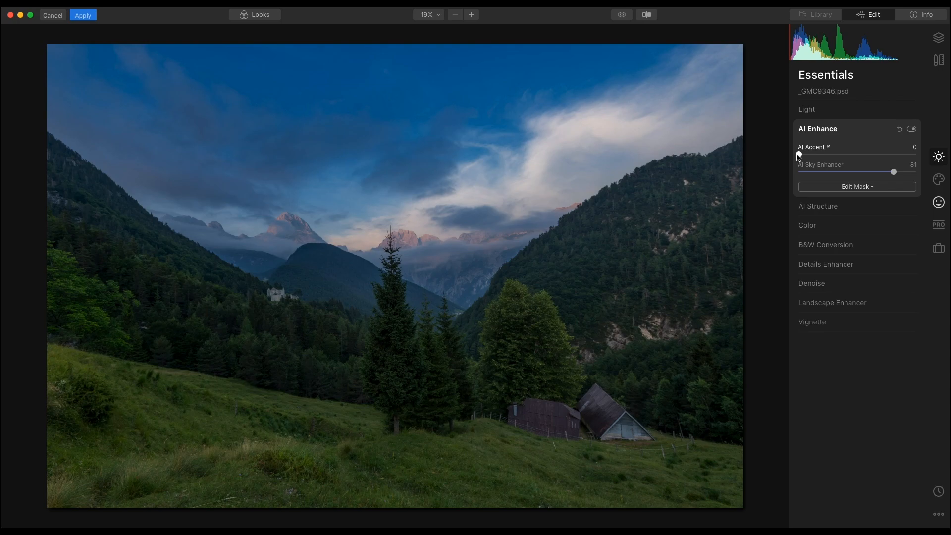
drag(799, 156, 815, 155)
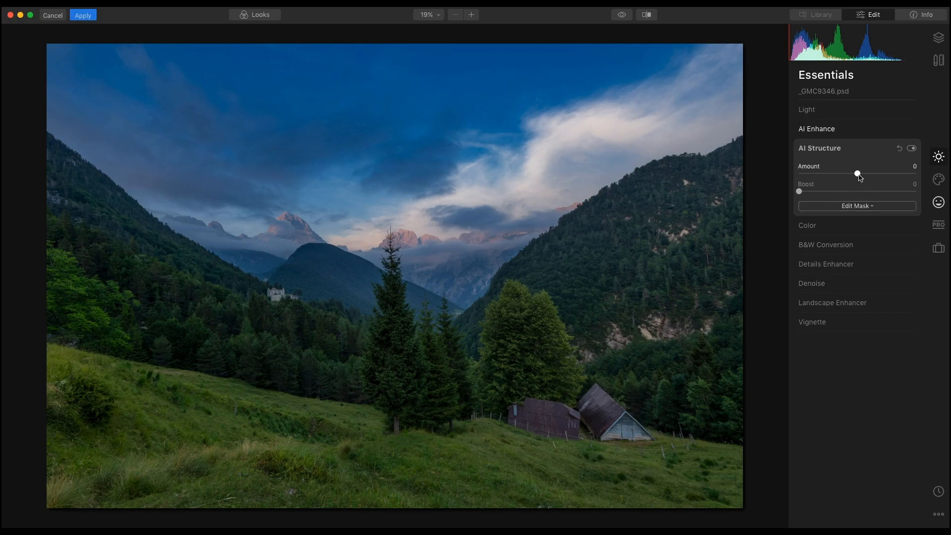
Step: Set AI Structure amount to 32 to bring out texture in peaks and trees
drag(857, 174, 874, 174)
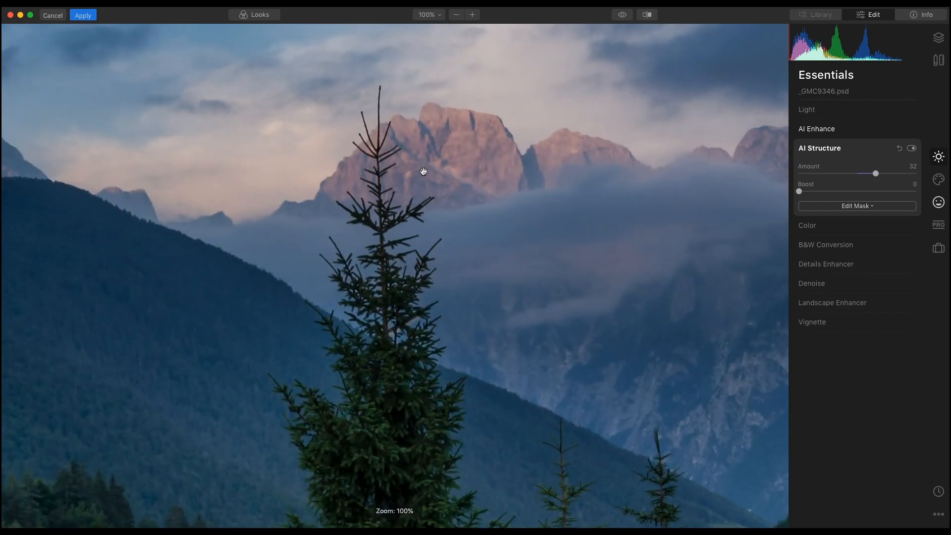
mouse_move(638, 161)
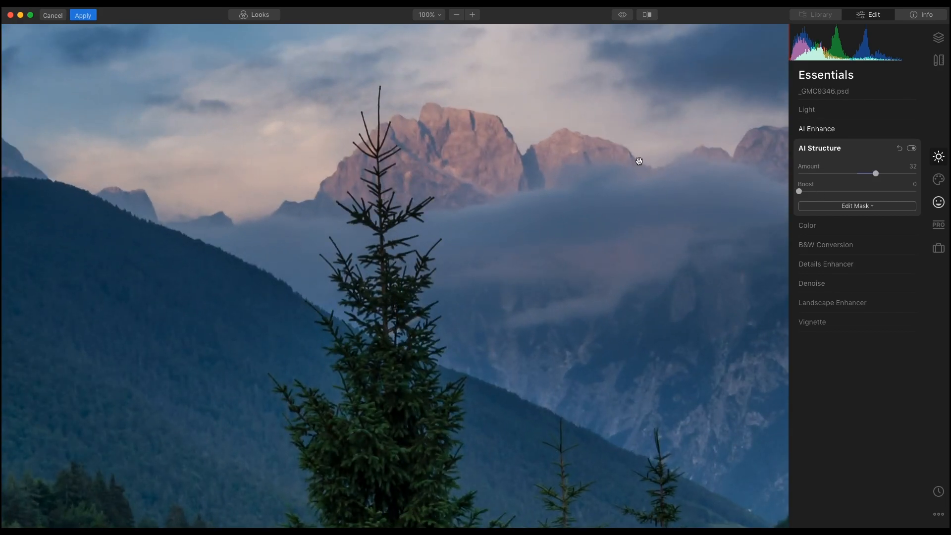
click(456, 15)
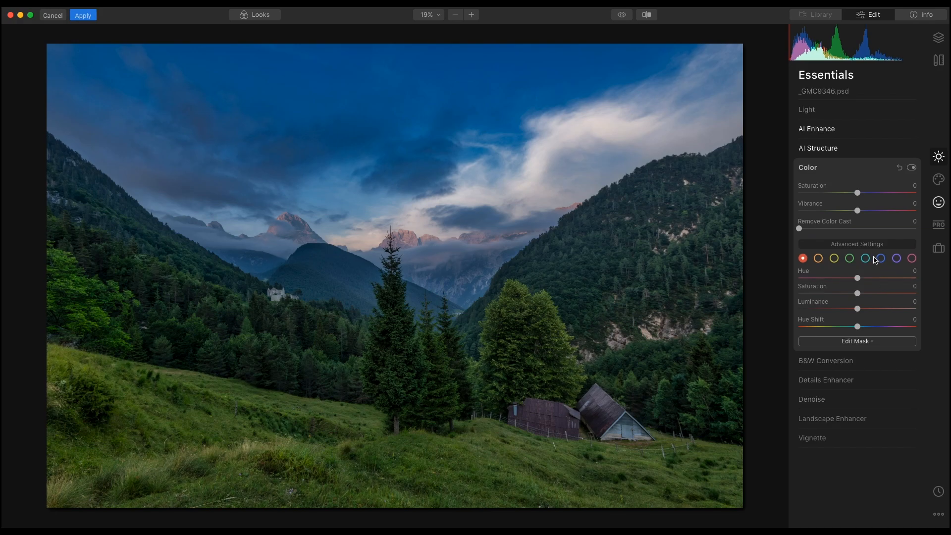
Step: Desaturate the greens to -23 and brighten their luminance to 28
click(880, 258)
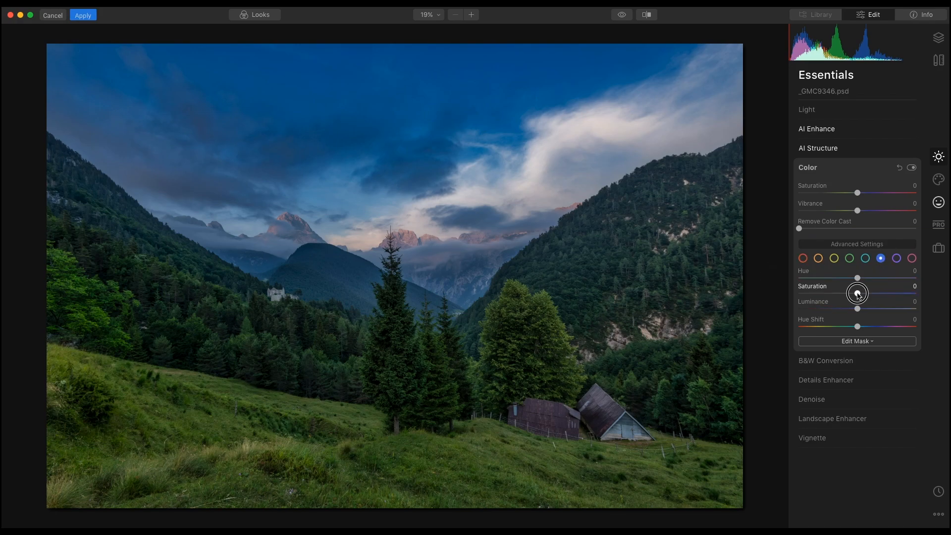
drag(856, 294, 853, 294)
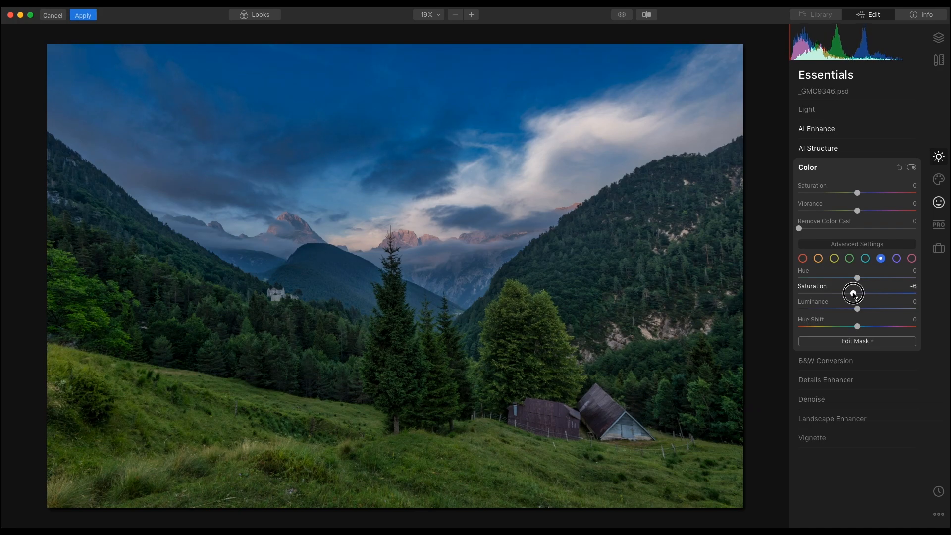
drag(857, 293, 850, 293)
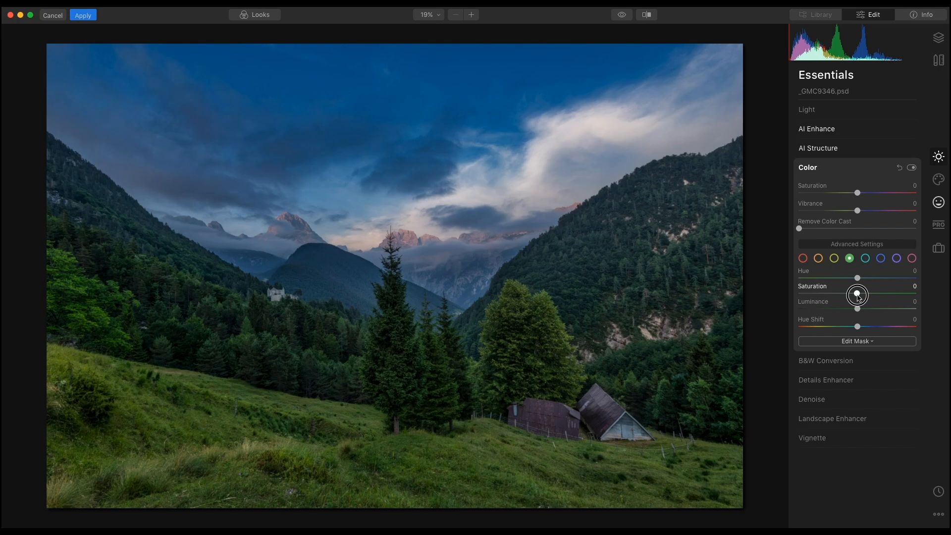
drag(858, 294, 844, 294)
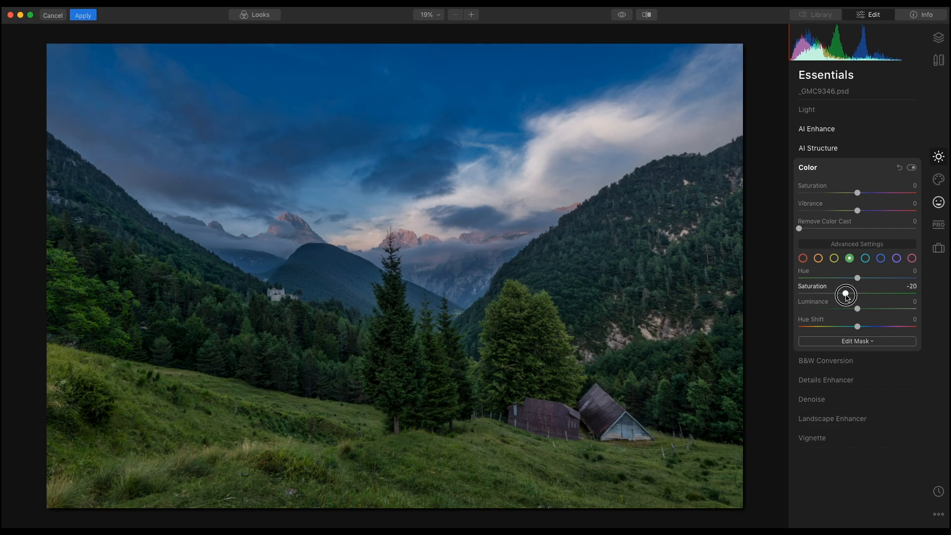
drag(846, 295, 843, 296)
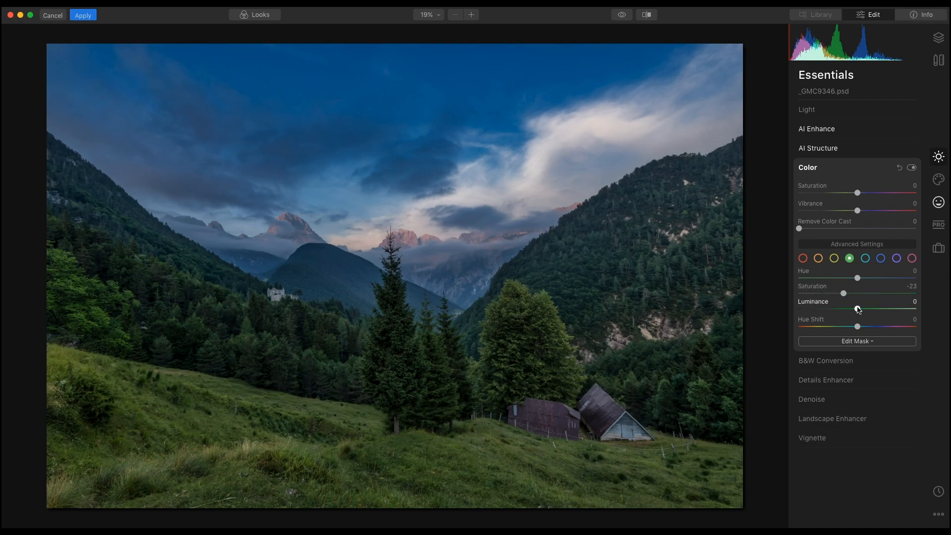
drag(856, 309, 868, 309)
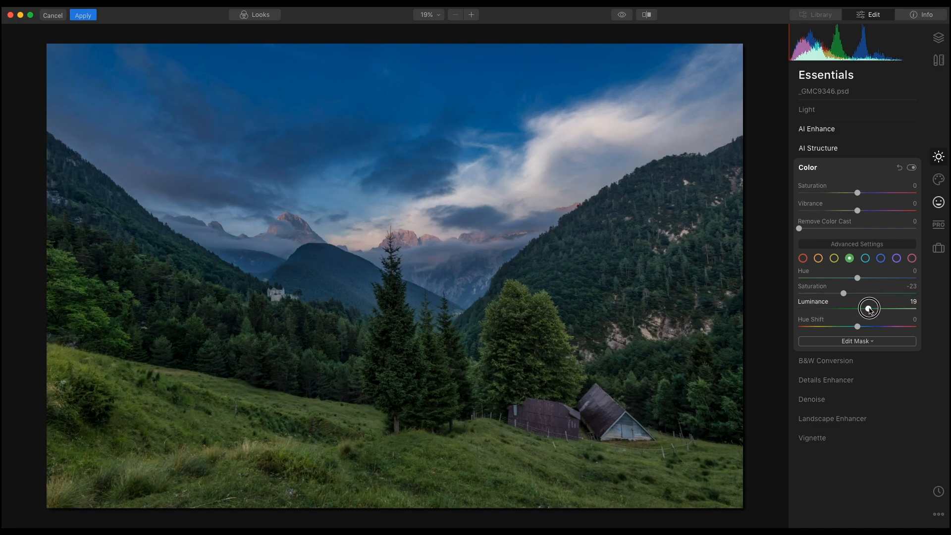
drag(856, 309, 875, 309)
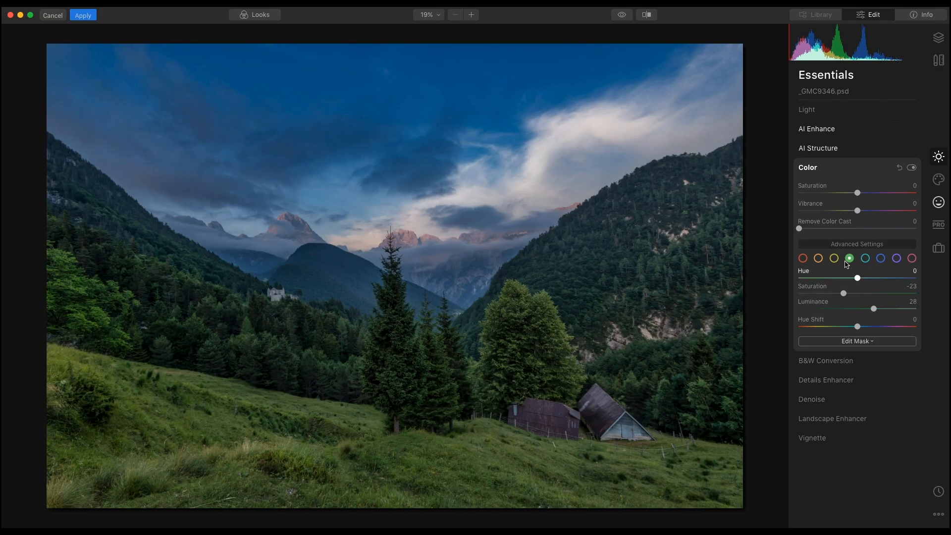
Step: Boost the yellows' saturation to 19
click(834, 258)
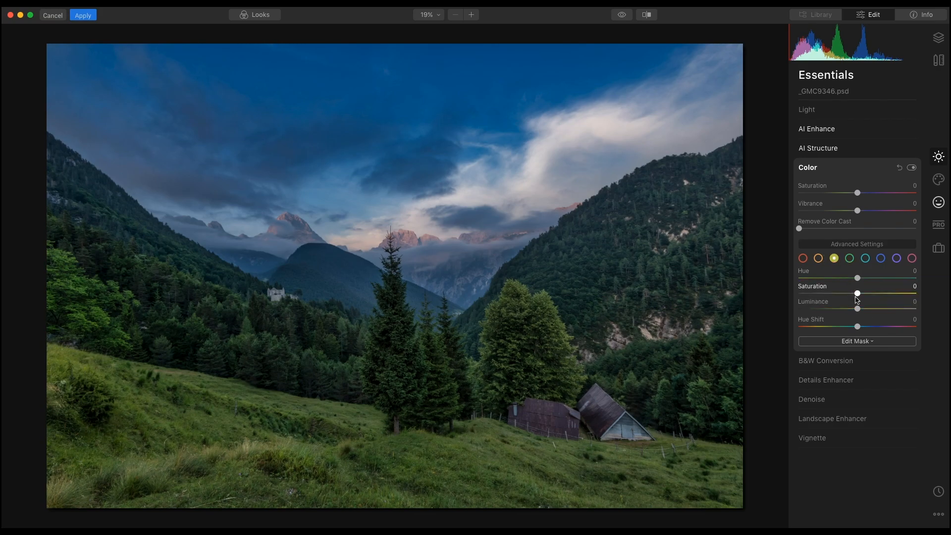
drag(857, 293, 864, 294)
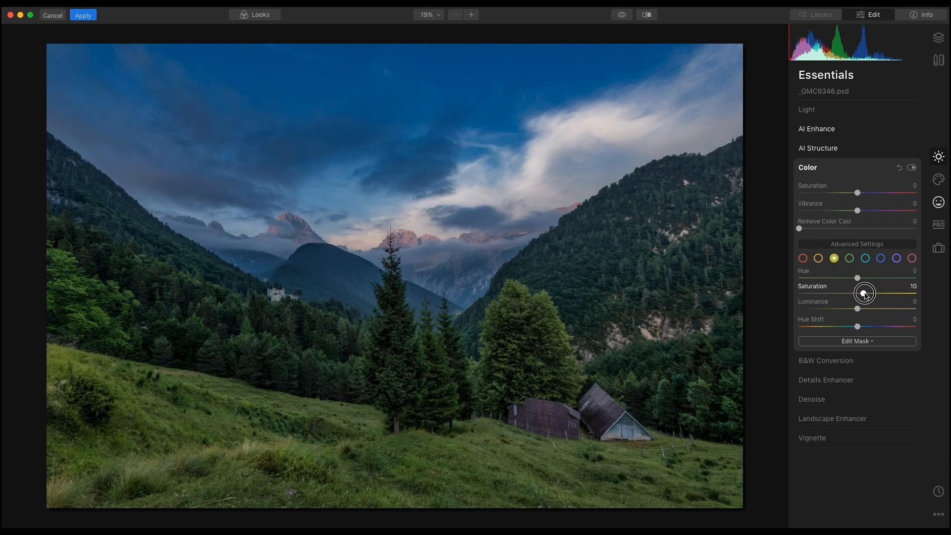
drag(864, 293, 868, 294)
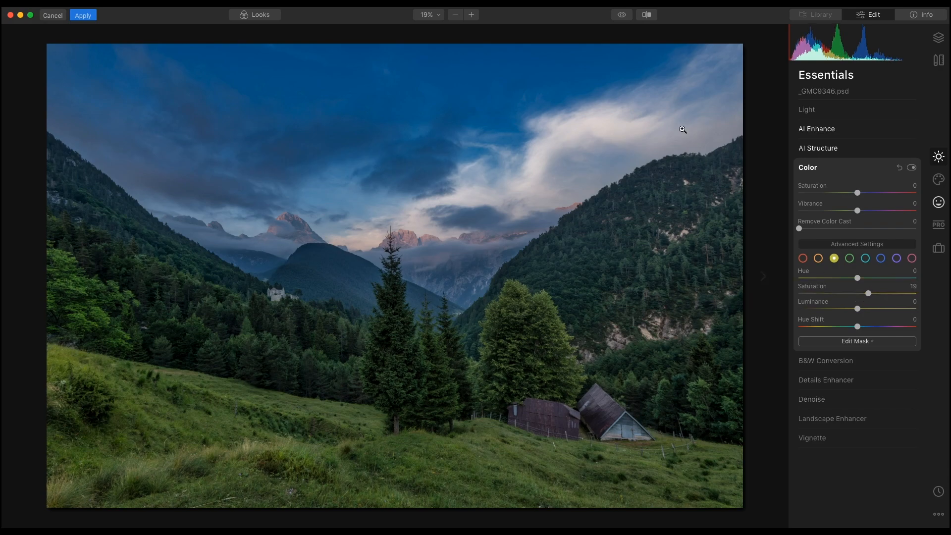
click(621, 15)
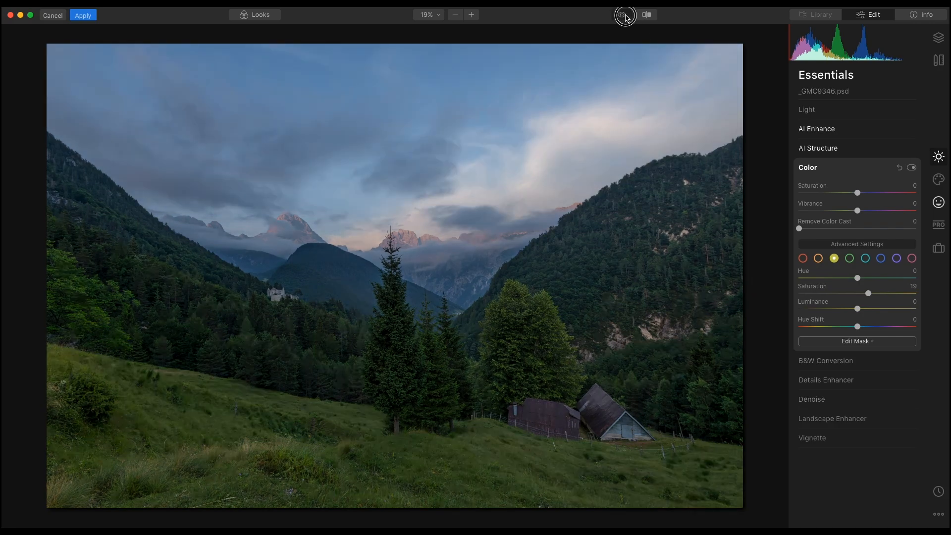
click(621, 15)
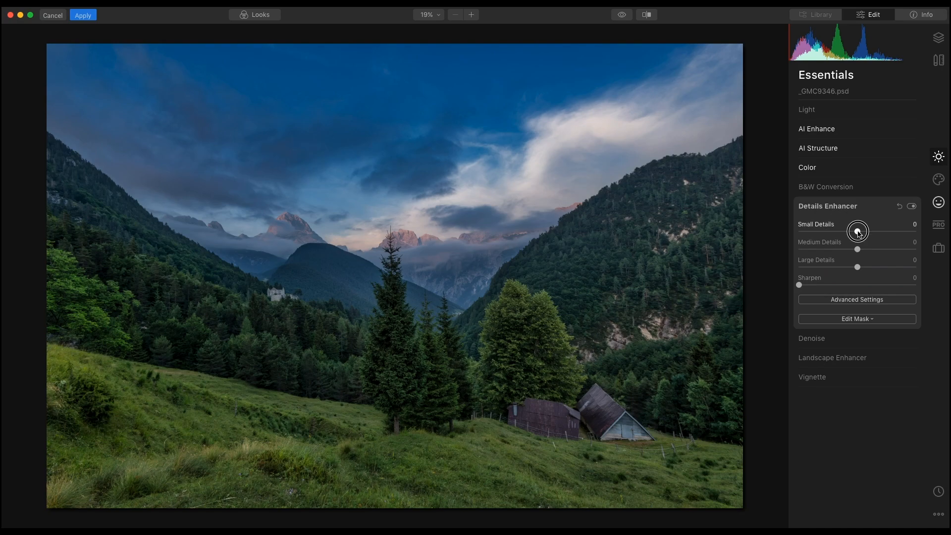
Step: Raise small details slightly and set Landscape Enhancer dehaze to 10
drag(855, 231, 863, 231)
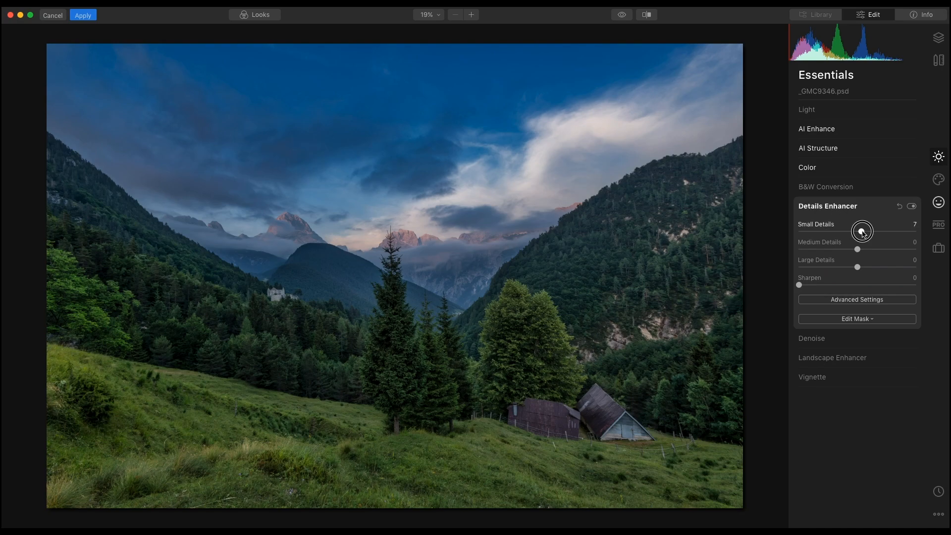
drag(862, 231, 881, 230)
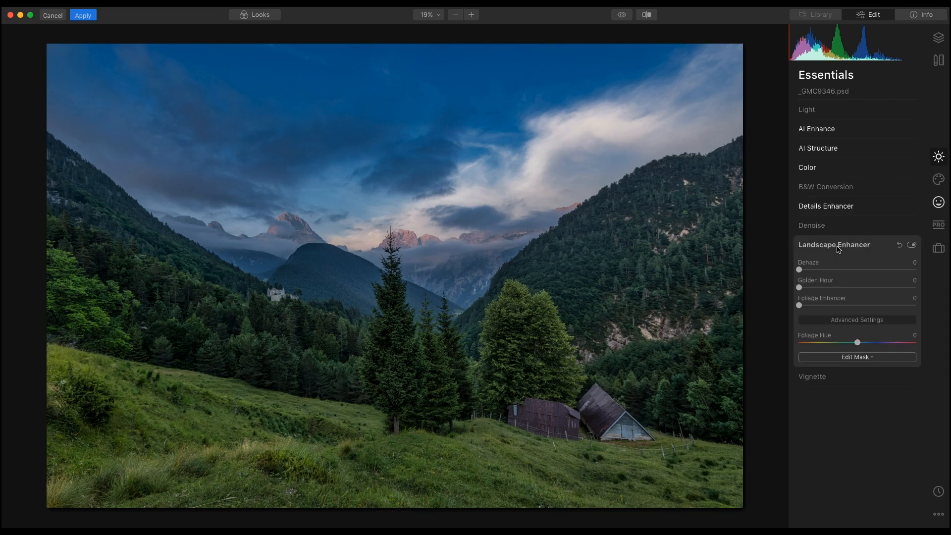
mouse_move(187, 147)
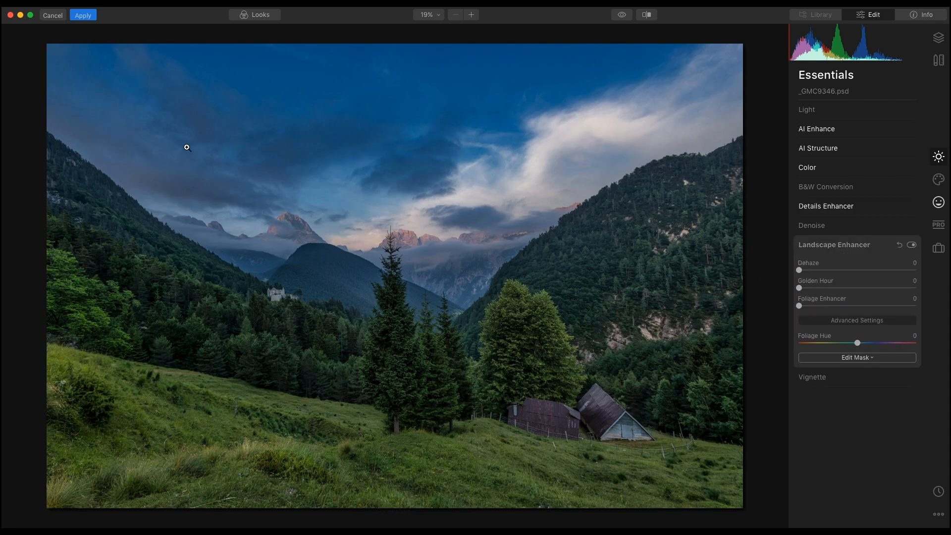
mouse_move(604, 291)
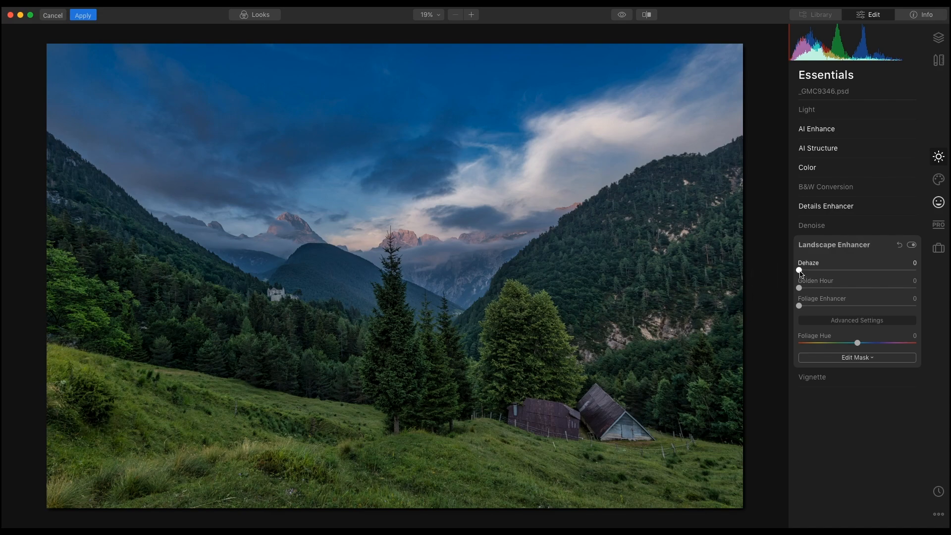
drag(799, 271, 803, 271)
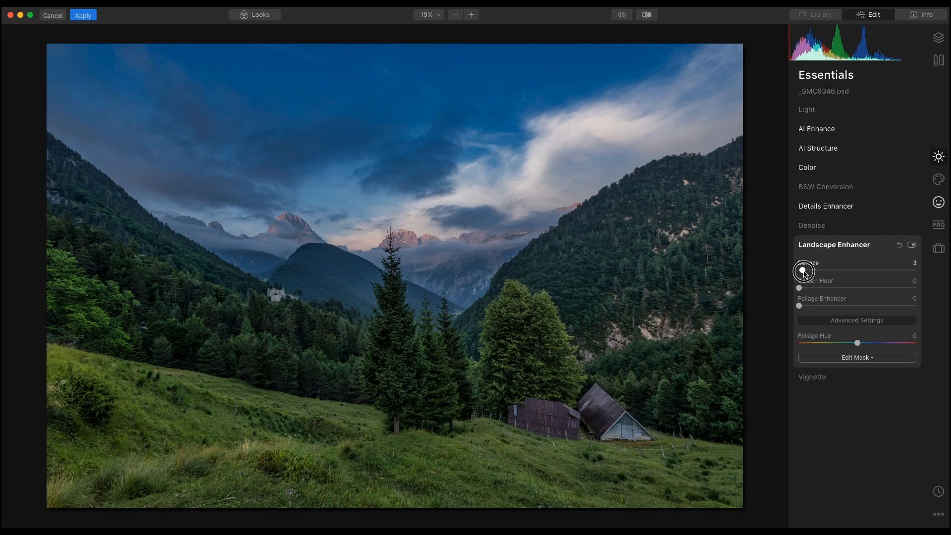
drag(801, 271, 811, 270)
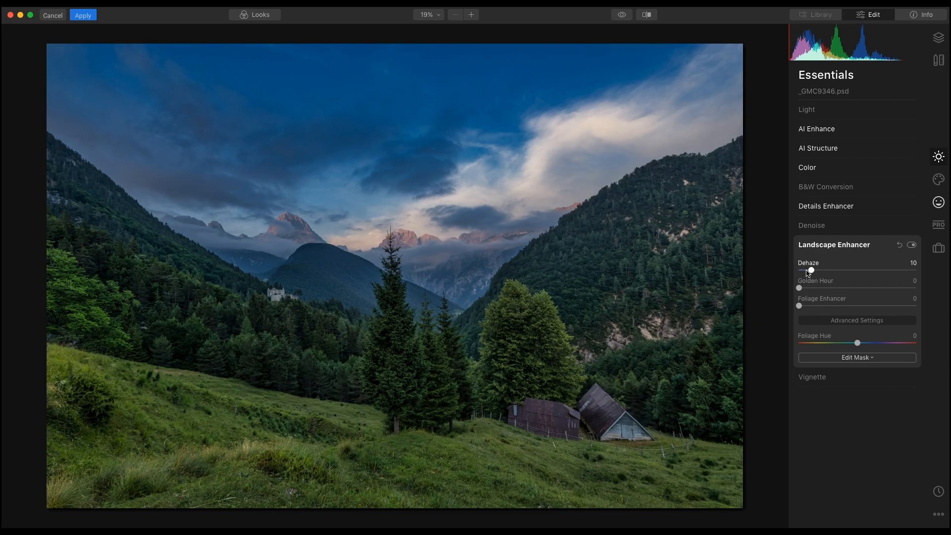
Step: Raise Smart Contrast to 22 in the Light filter and compare with the original
click(807, 109)
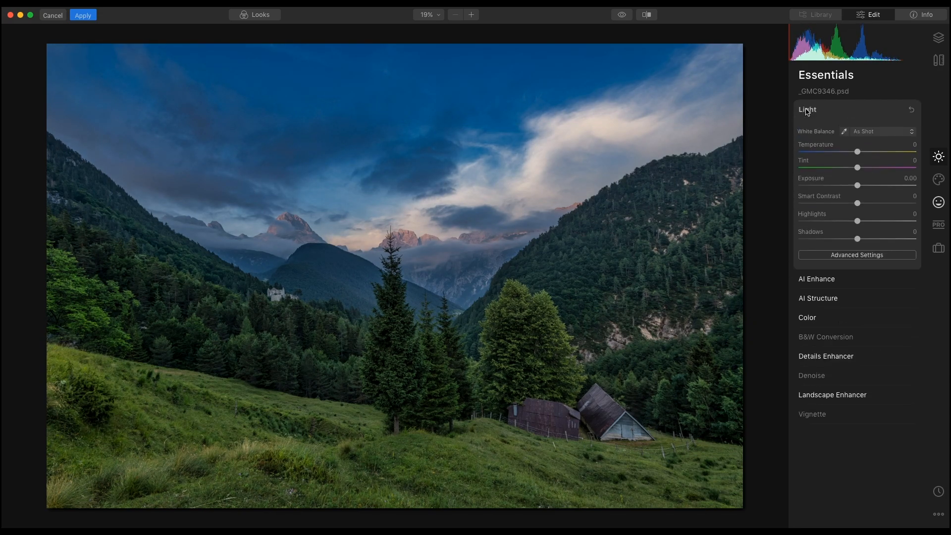
drag(856, 203, 860, 203)
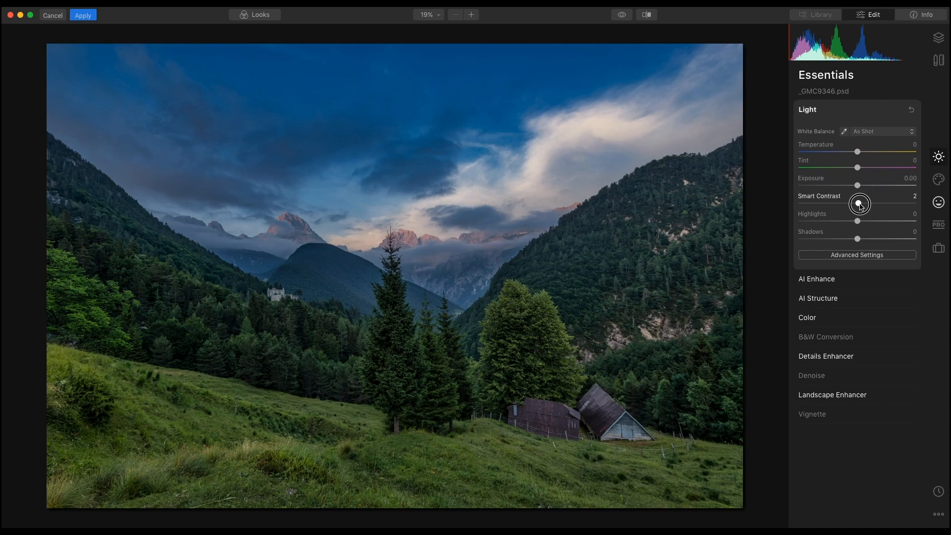
drag(860, 203, 869, 203)
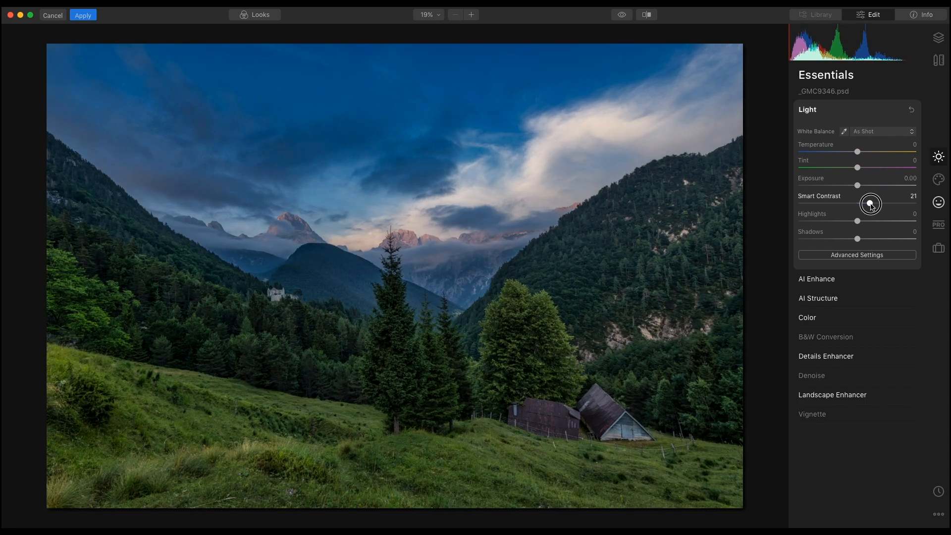
drag(871, 203, 868, 203)
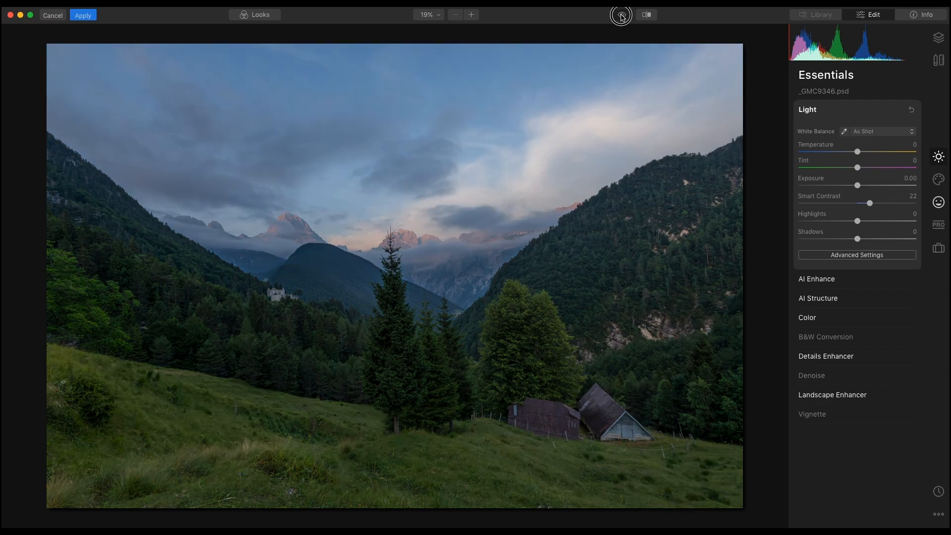
click(620, 15)
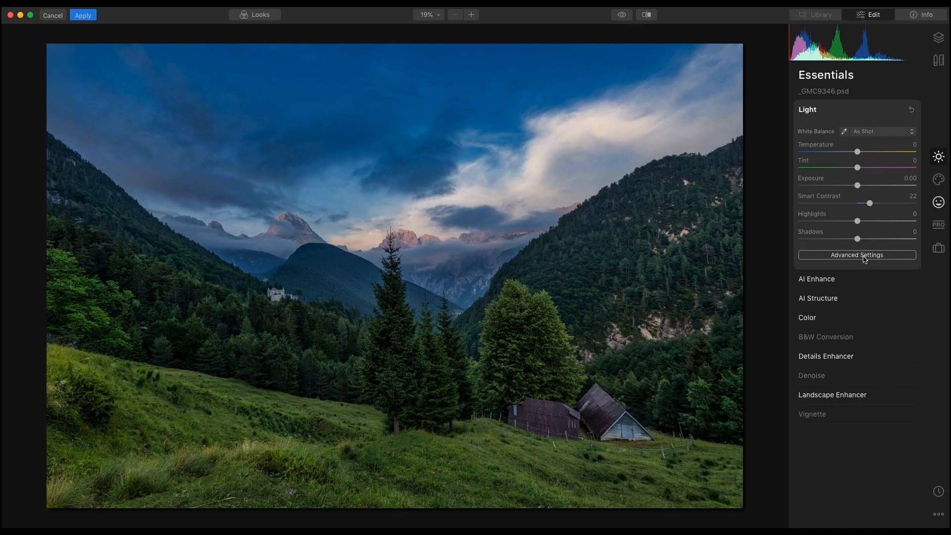
Step: Reveal the Light tone curve and nudge its black point at the shadow end
click(856, 255)
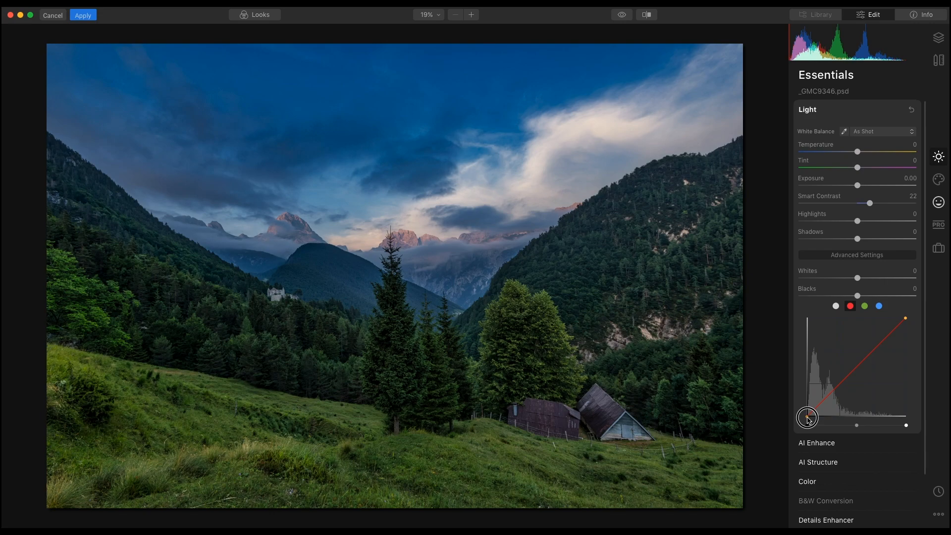
drag(807, 419, 807, 414)
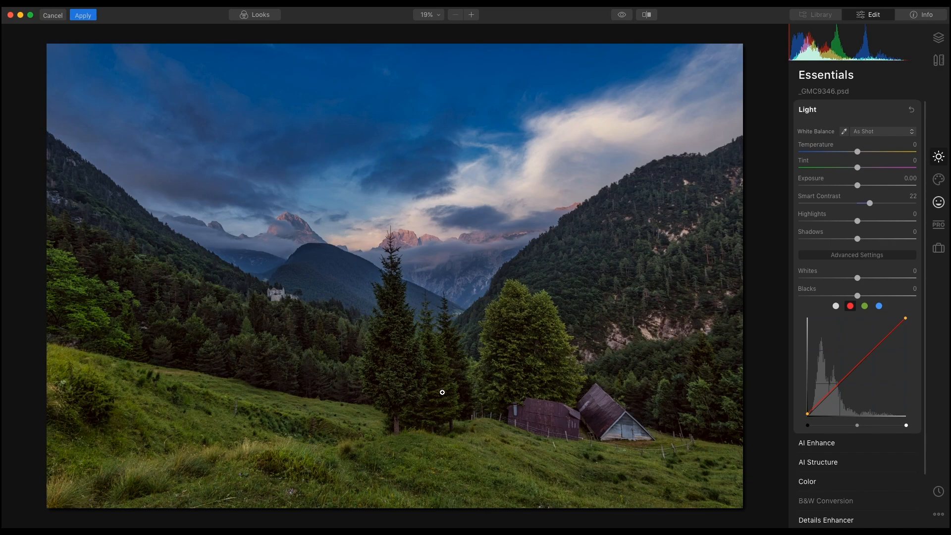
mouse_move(767, 301)
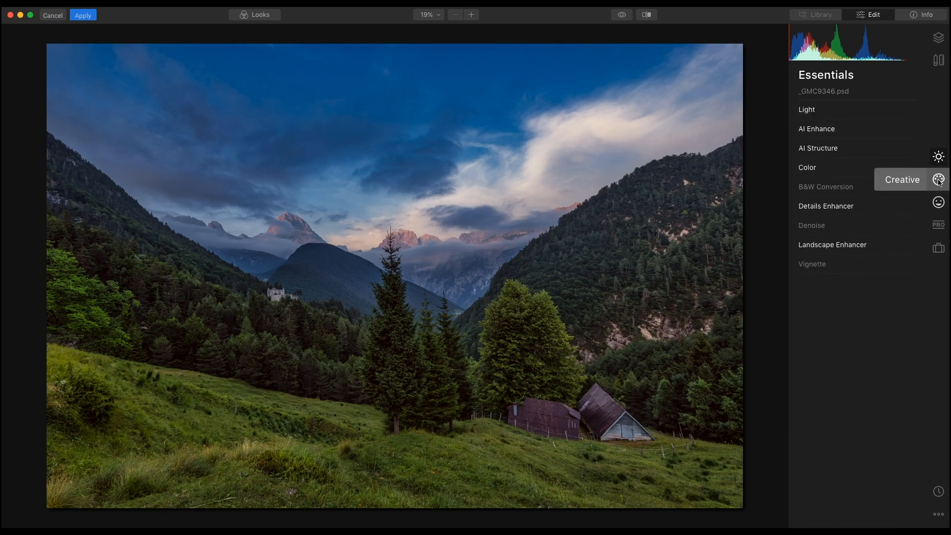
Step: Apply the Smokey LUT from Creative Color Styles at amount 30
click(937, 179)
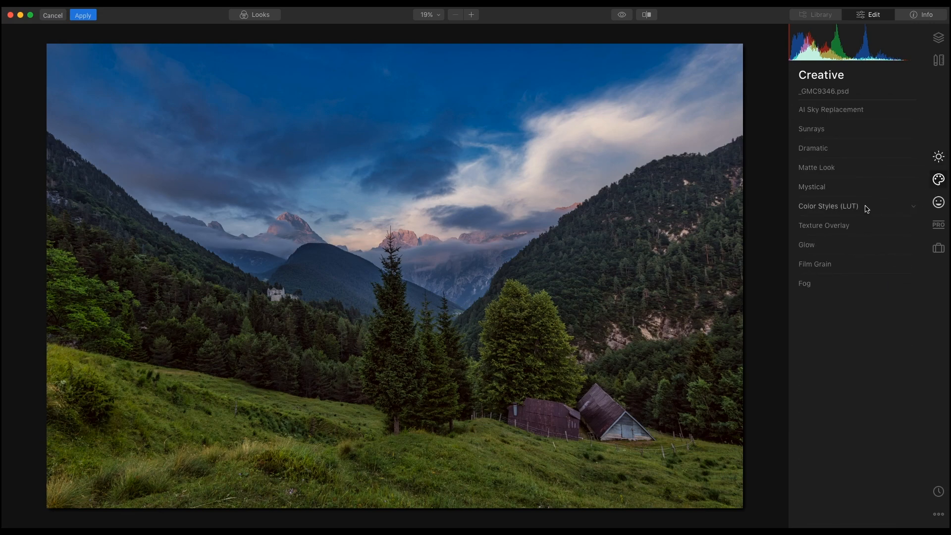
click(828, 206)
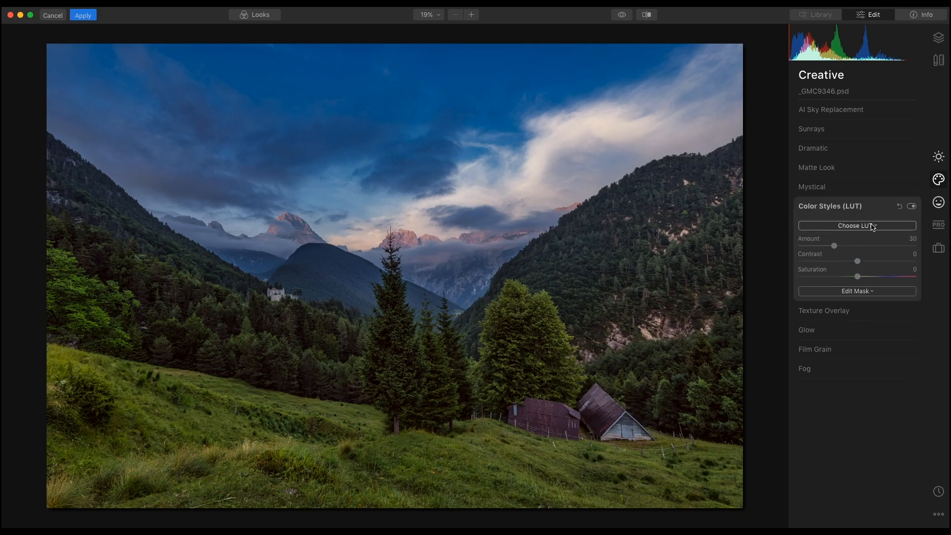
click(856, 226)
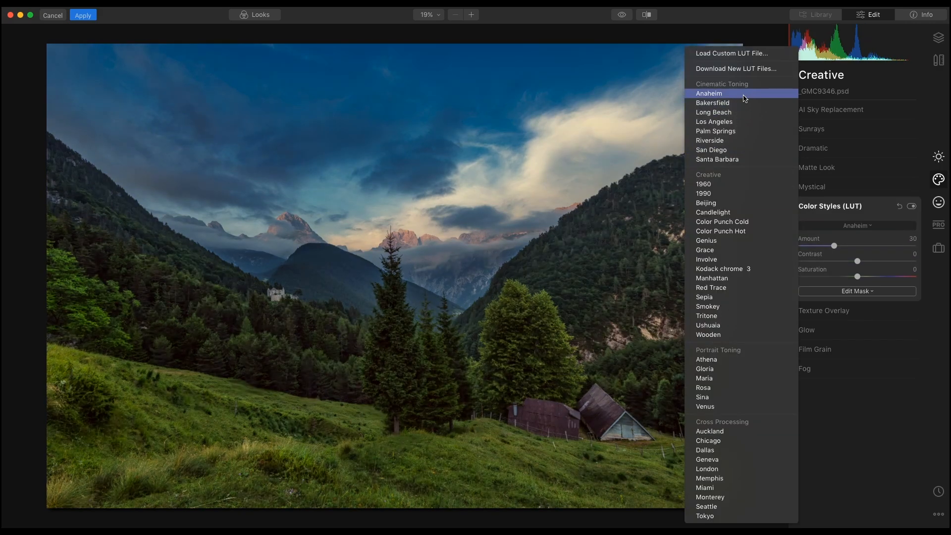
click(717, 159)
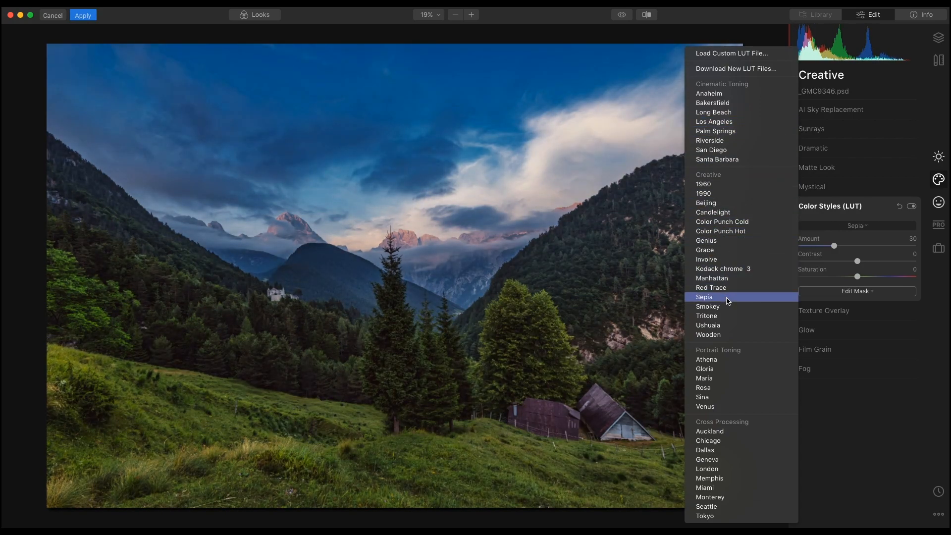
click(707, 306)
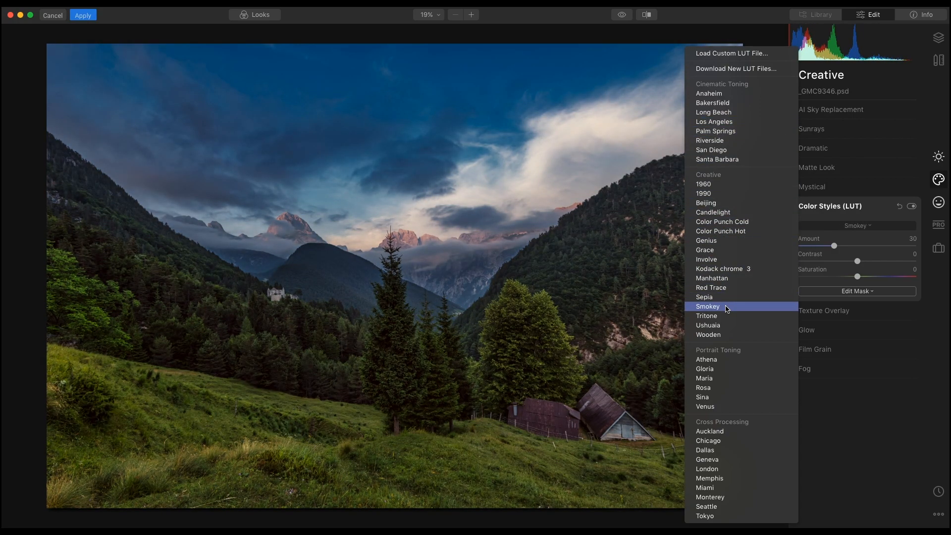
click(707, 306)
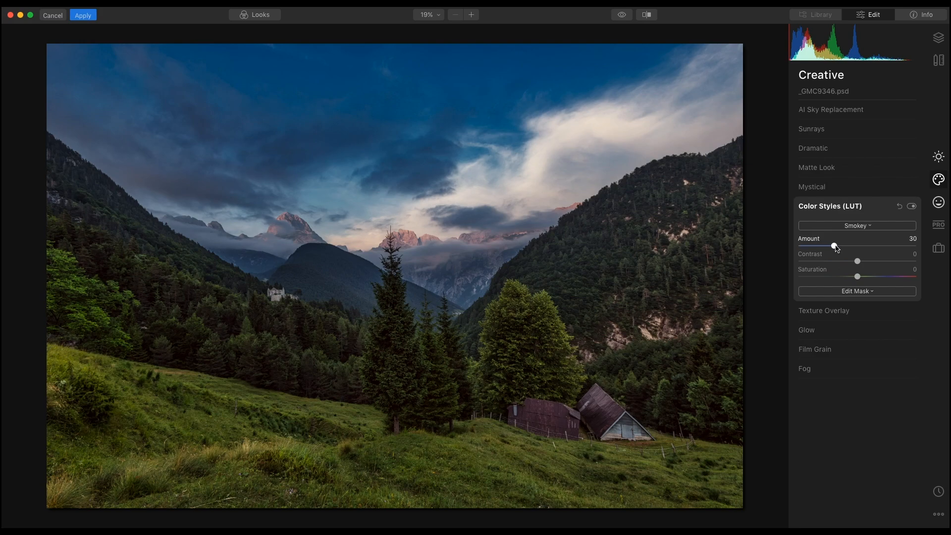
click(828, 206)
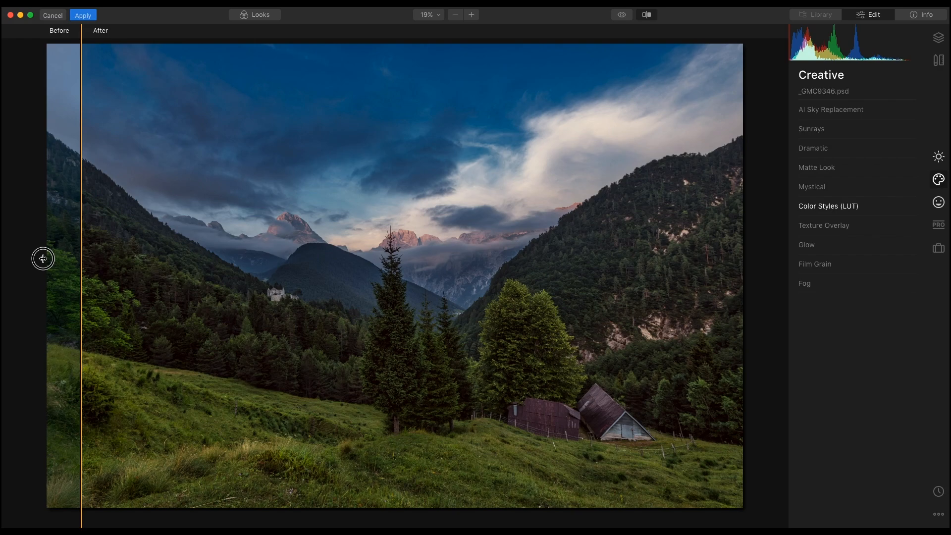
drag(43, 259, 671, 261)
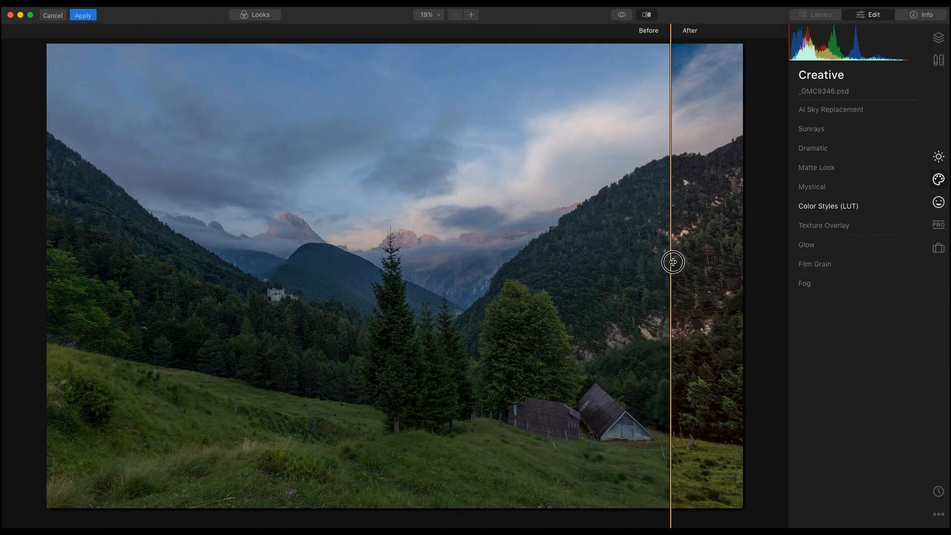
drag(671, 261, 79, 239)
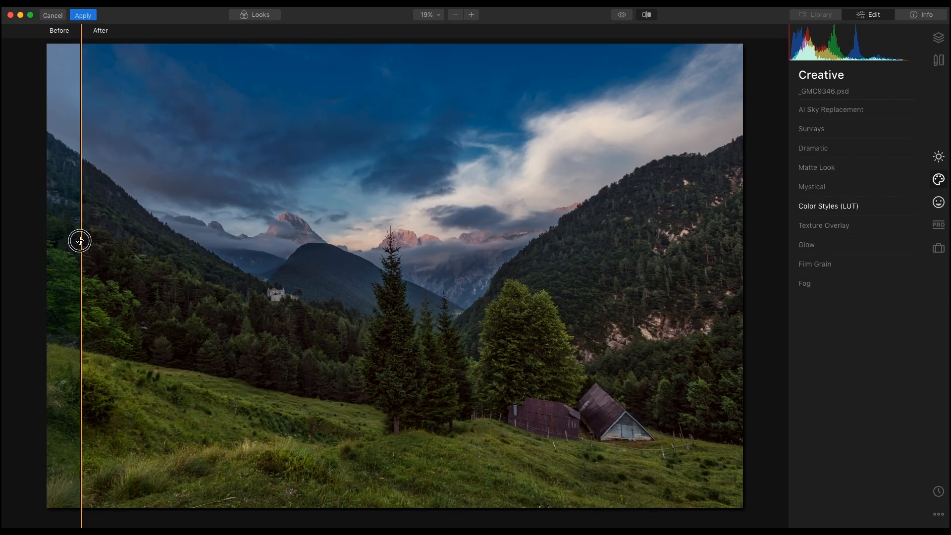
drag(80, 240, 90, 235)
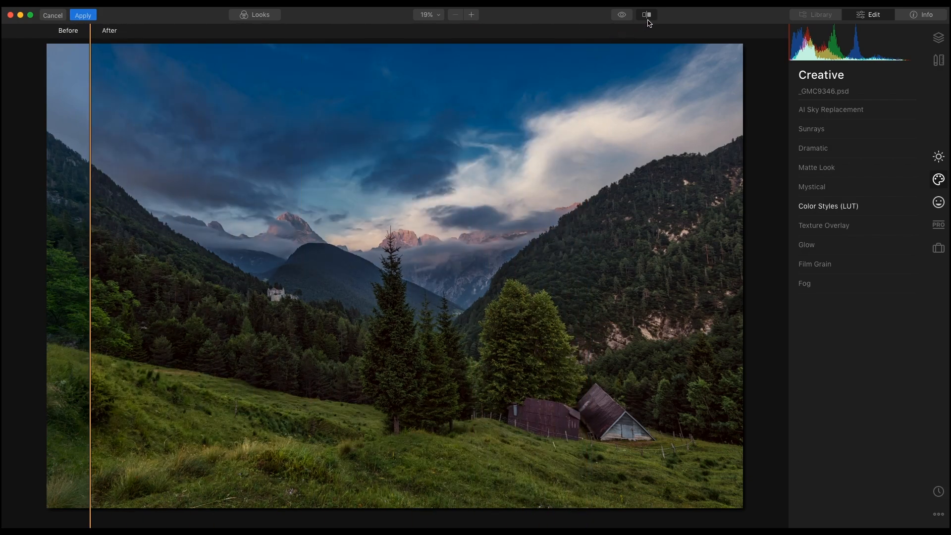
click(646, 14)
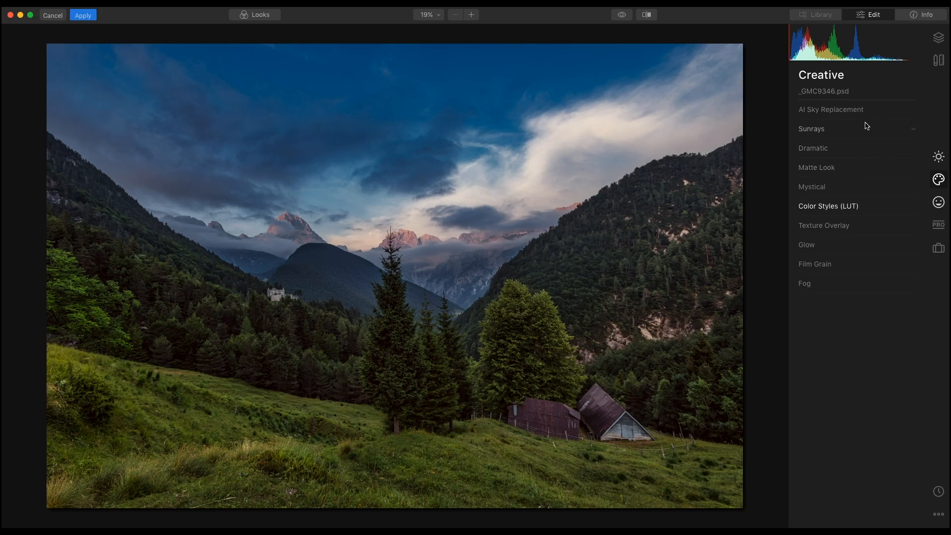